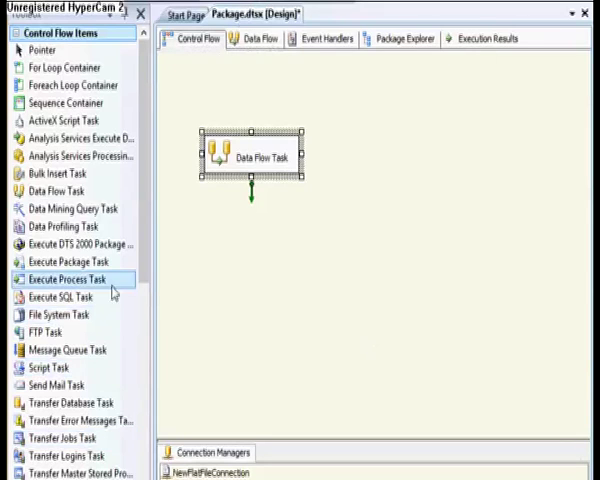
mouse_move(158, 224)
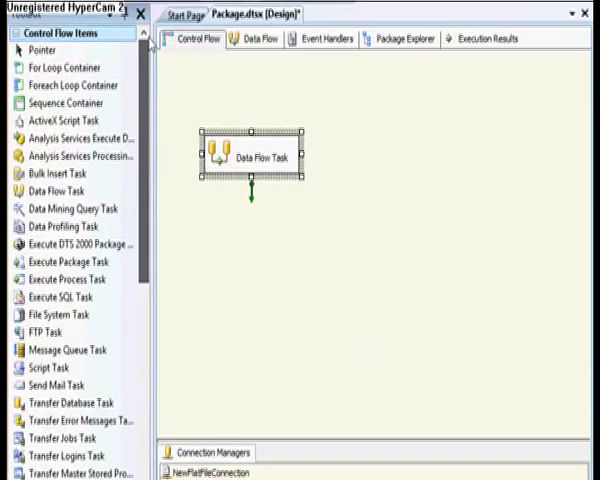
Preview the Flat File Source's sample employee rows and dismiss the preview.
click(70, 244)
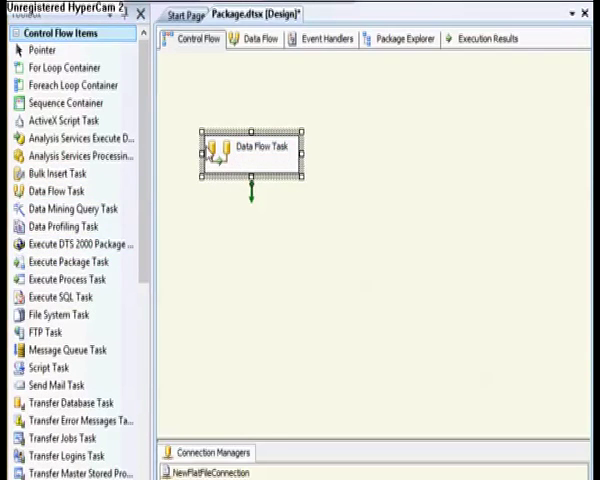
click(256, 40)
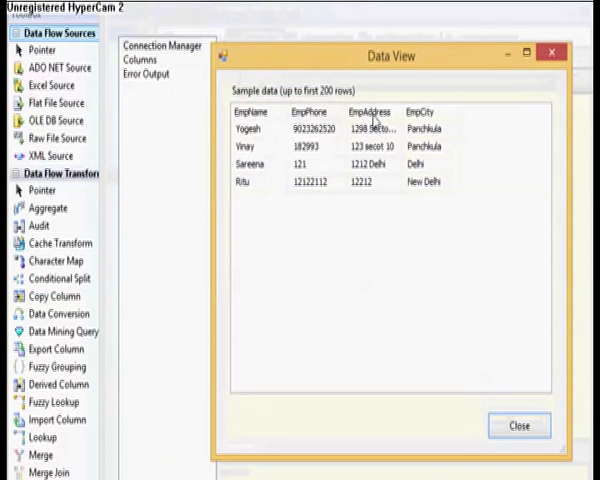
click(520, 424)
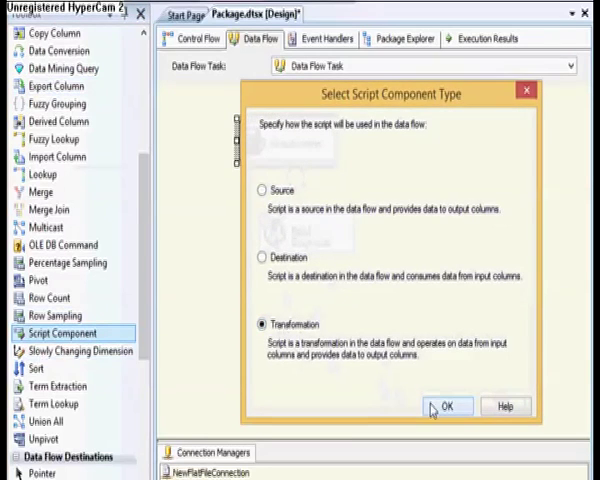
Add a Script Component as a Transformation, fed by the Flat File Source.
click(448, 406)
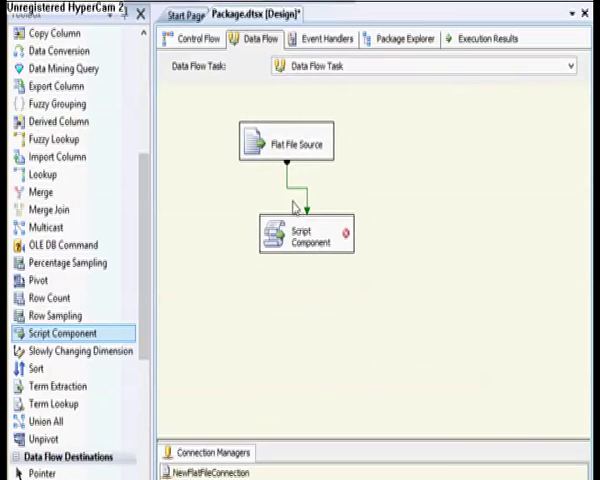
right_click(306, 232)
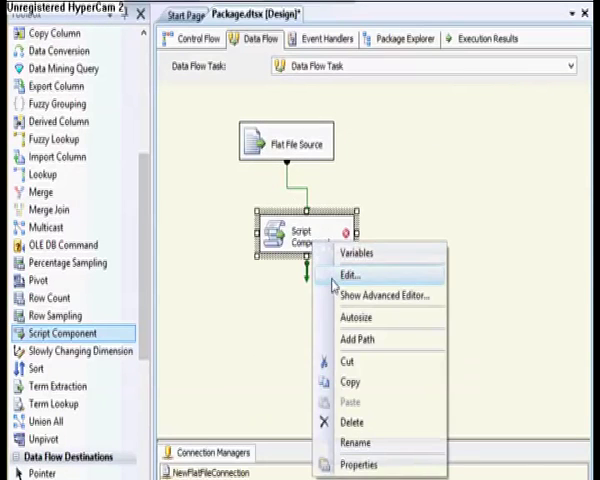
Add an output column named RowCol to Output 0 and enter the script editor.
click(348, 276)
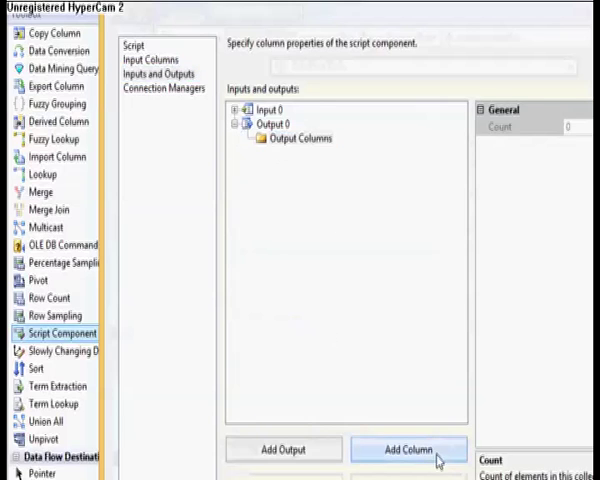
click(408, 448)
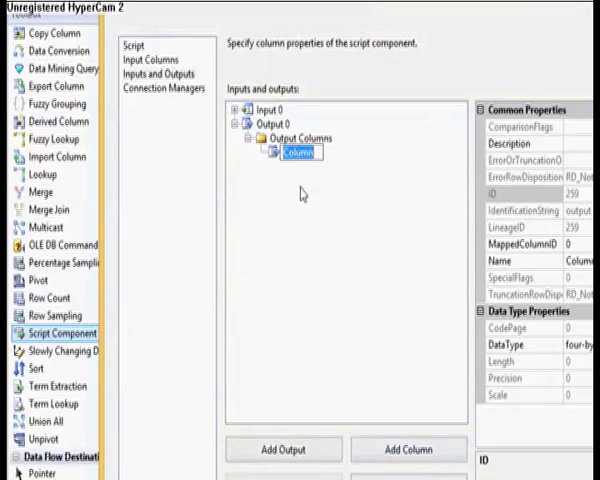
text(Row)
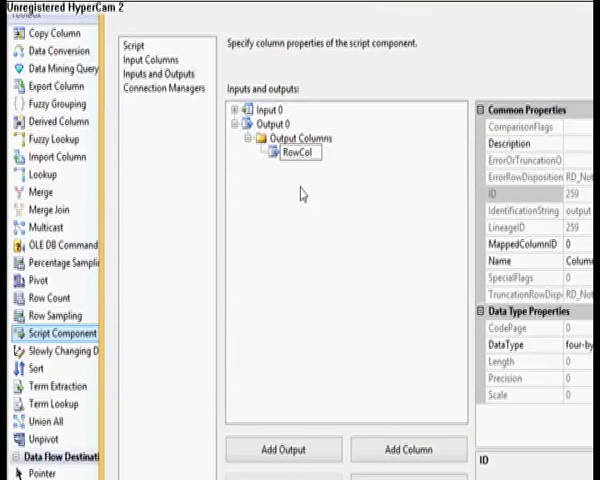
click(298, 152)
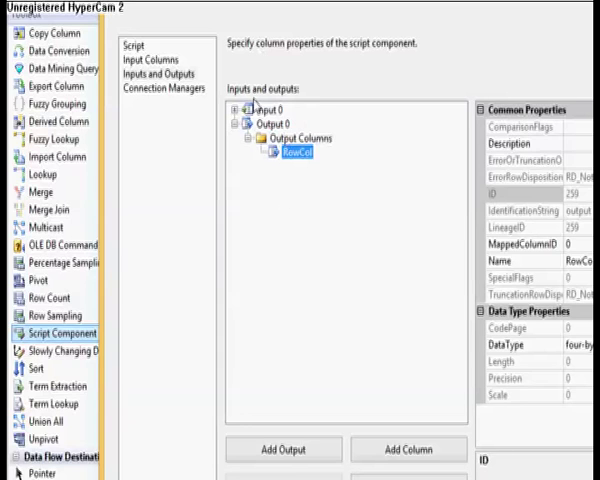
click(134, 44)
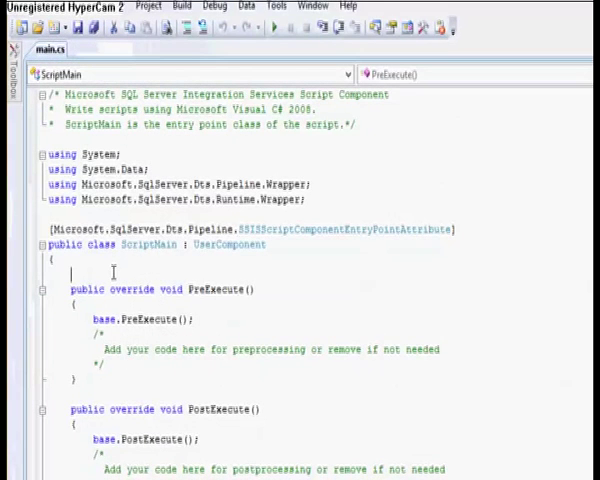
Declare an int row counter field in the ScriptMain class.
text(int)
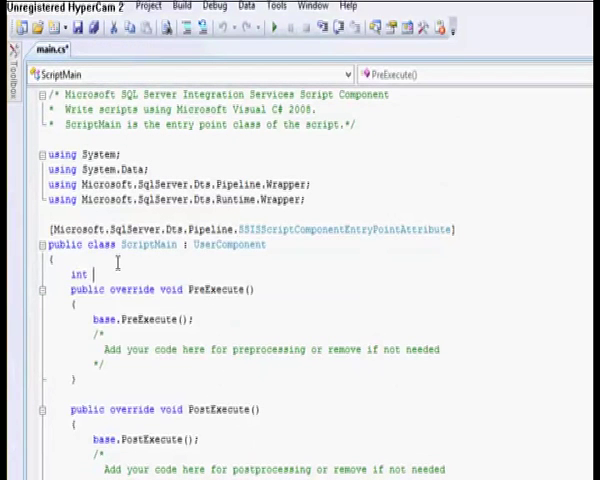
text(row)
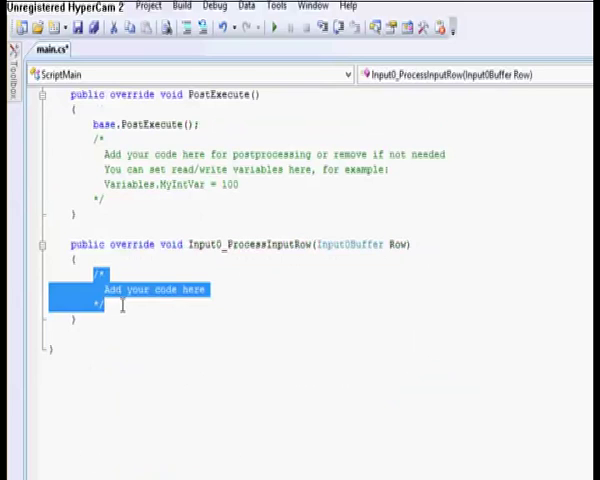
text(Ro)
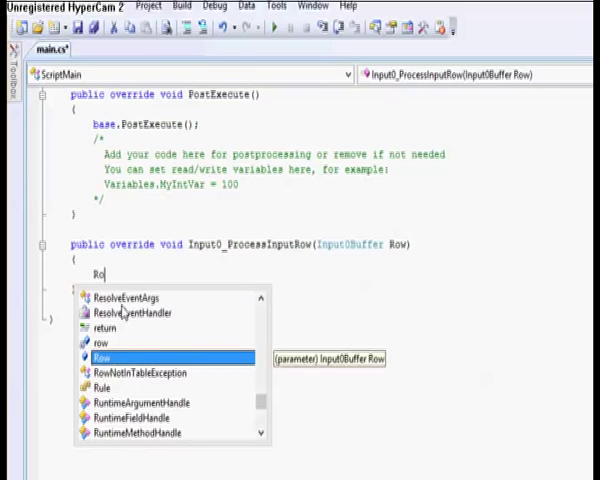
text(w)
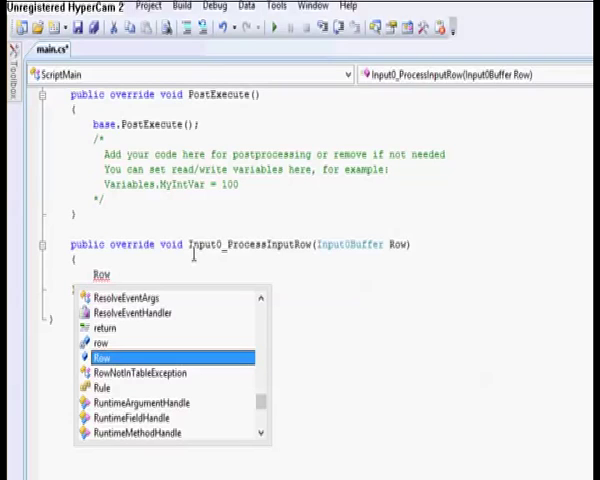
In Input0_ProcessInputRow assign Row.RowCol = row and increment row by 1.
text(.)
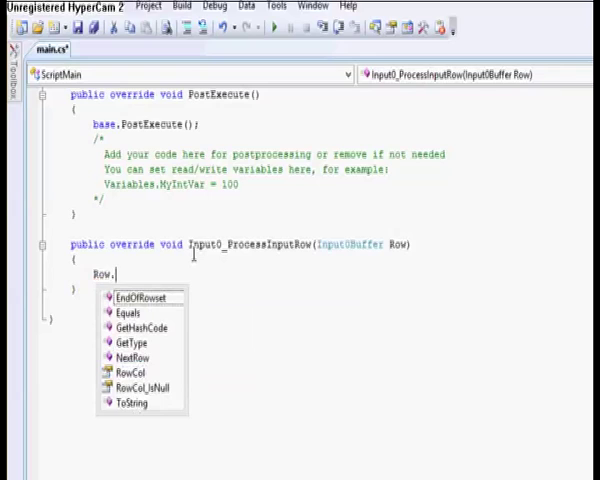
double_click(130, 382)
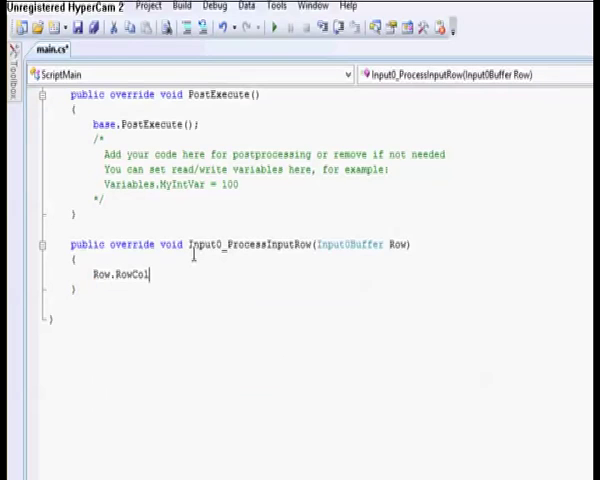
text(=row)
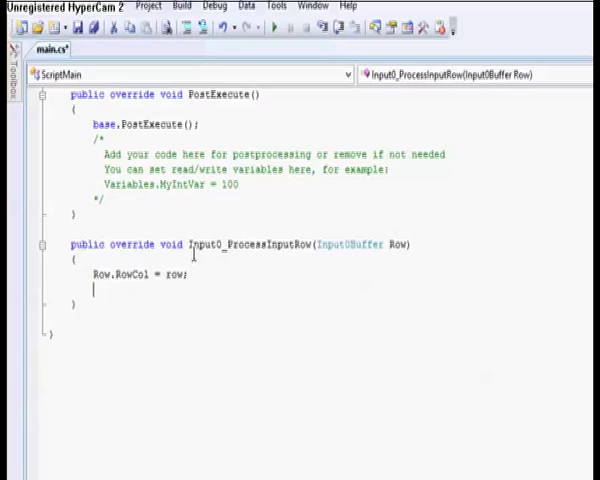
text(row=)
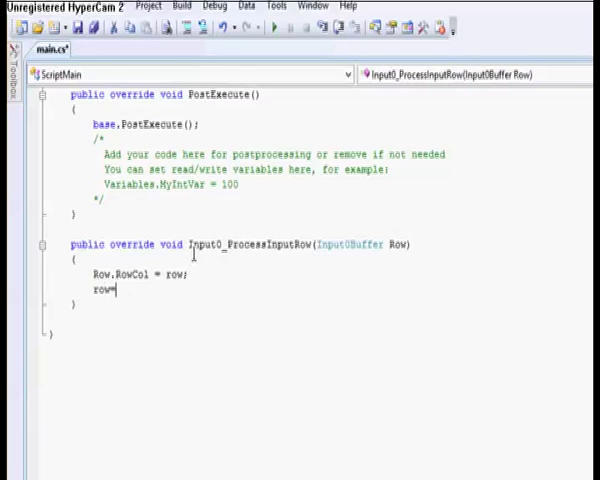
text(row + 1;)
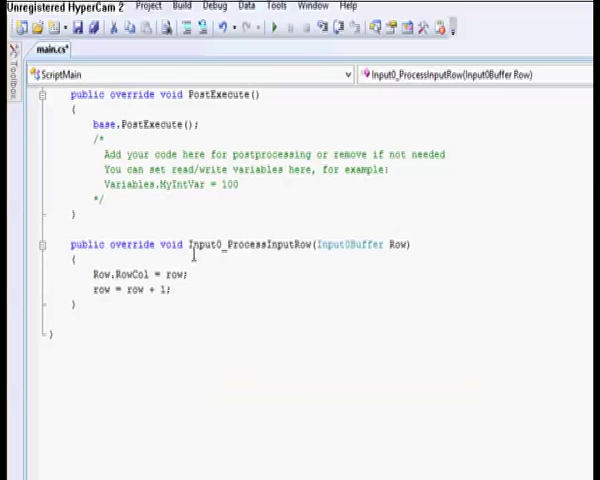
scroll(up, 3)
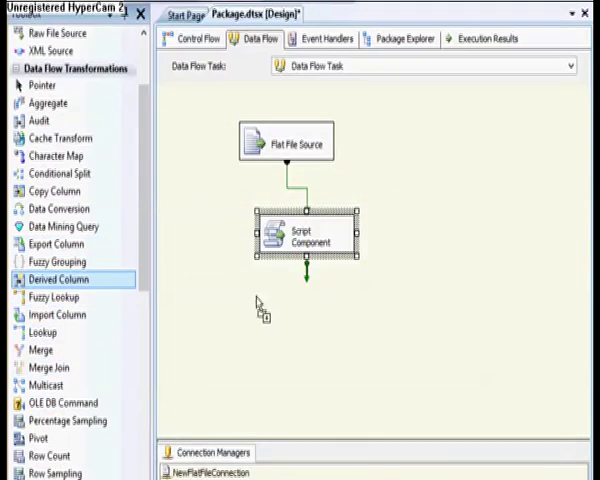
Place a Derived Column after the Script Component and connect its output path.
drag(54, 280, 304, 316)
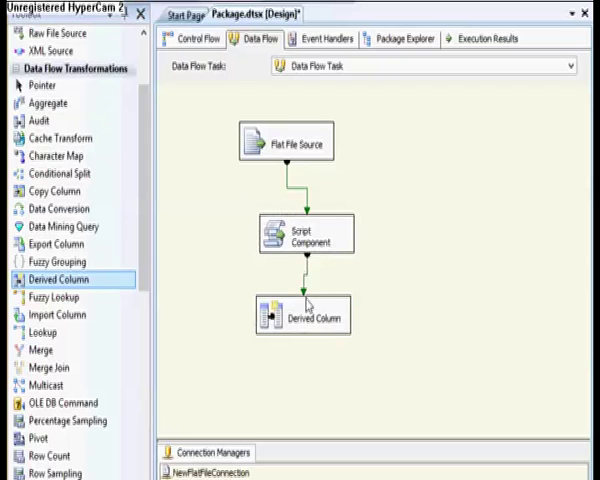
right_click(304, 290)
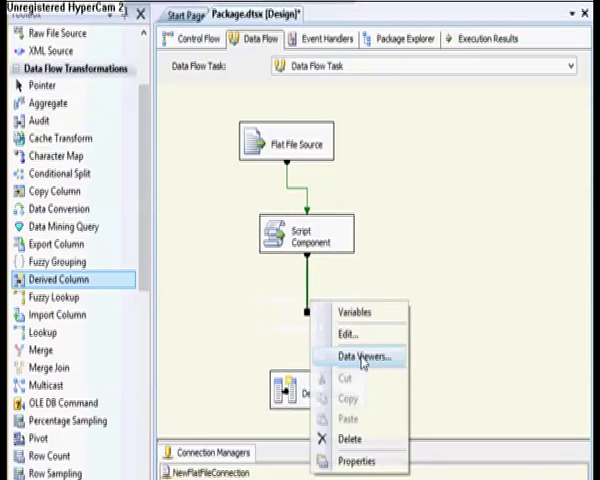
Attach a Grid data viewer to the Script Component's output path.
click(362, 356)
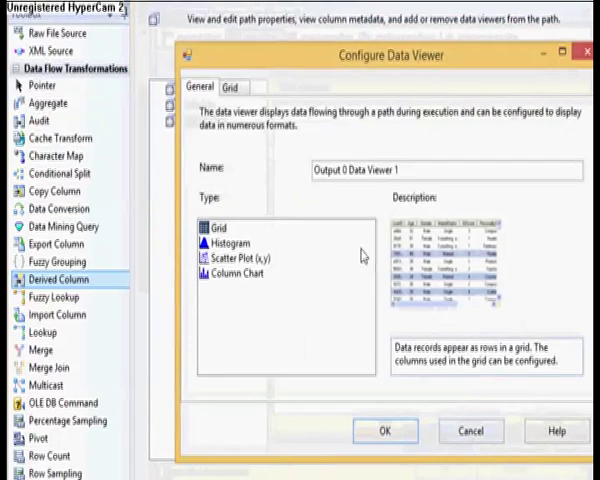
click(386, 432)
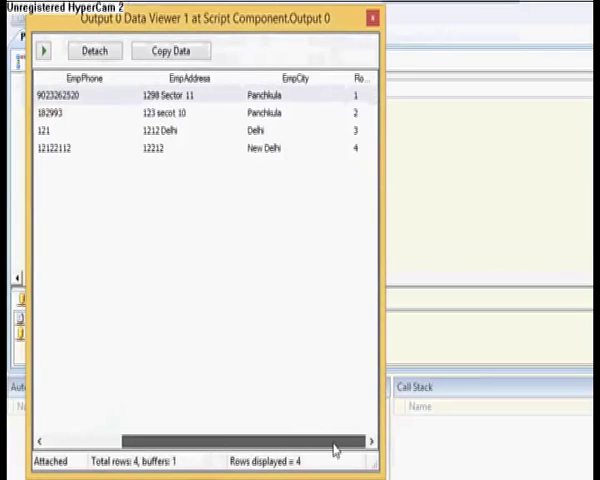
Run the package showing RowCol 1–4, and add a grid viewer on Flat File Source output.
click(374, 18)
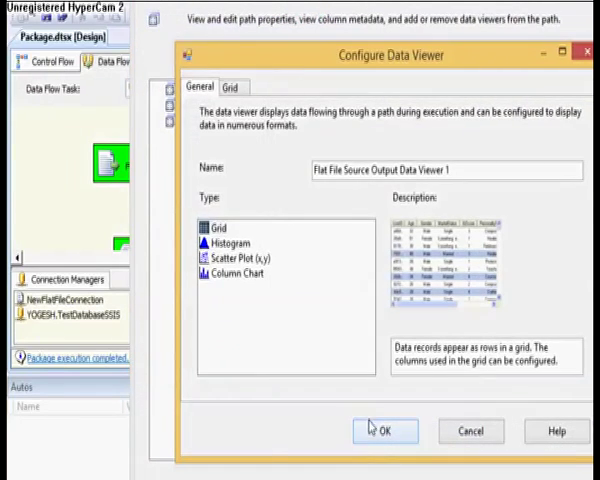
click(384, 430)
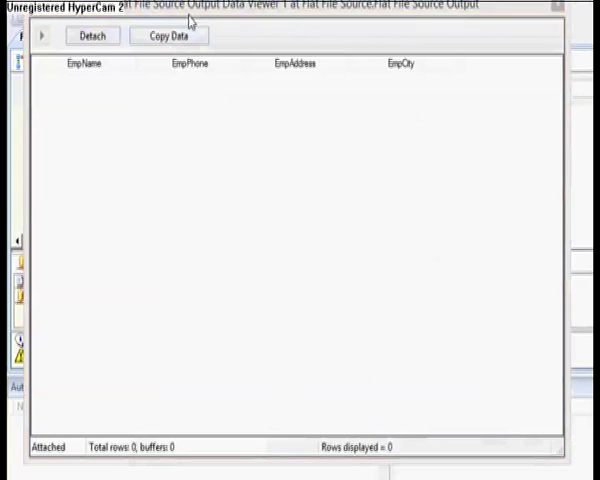